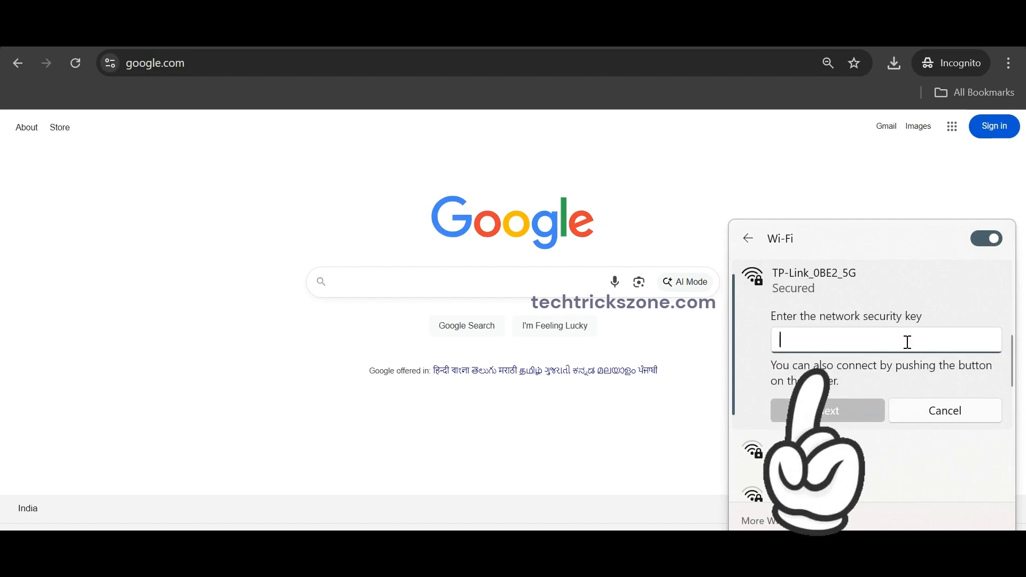
# Enter the local admin password on the Archer C80 login page.
pyautogui.click(827, 410)
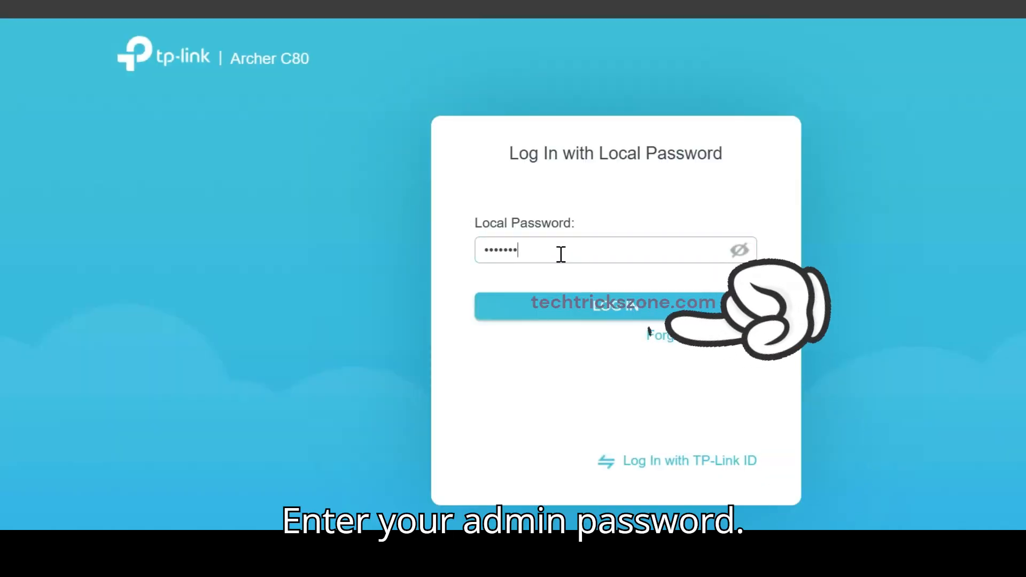
# Log in and go to Advanced > Security > IP & MAC Binding.
pyautogui.click(614, 306)
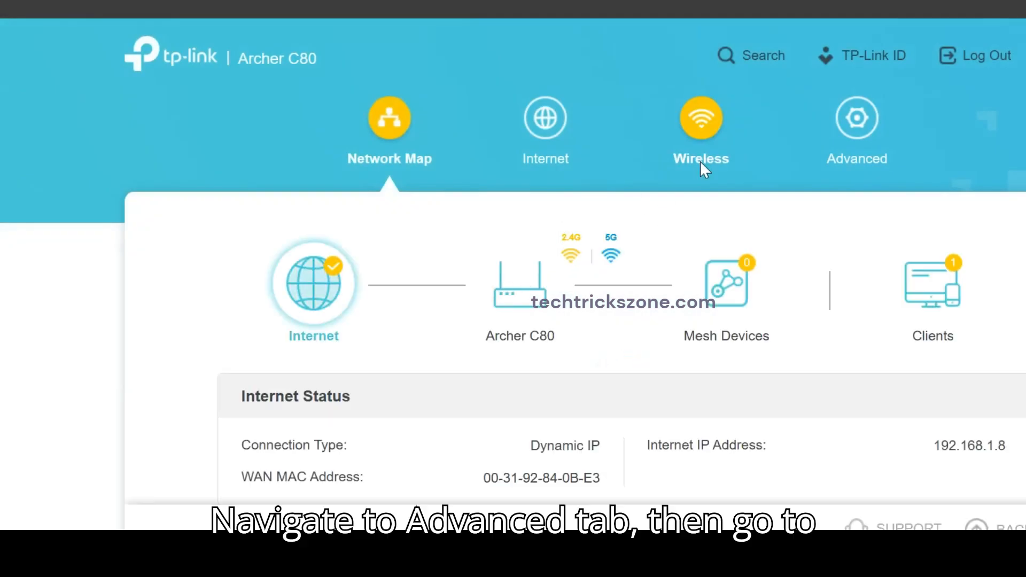
pyautogui.click(857, 127)
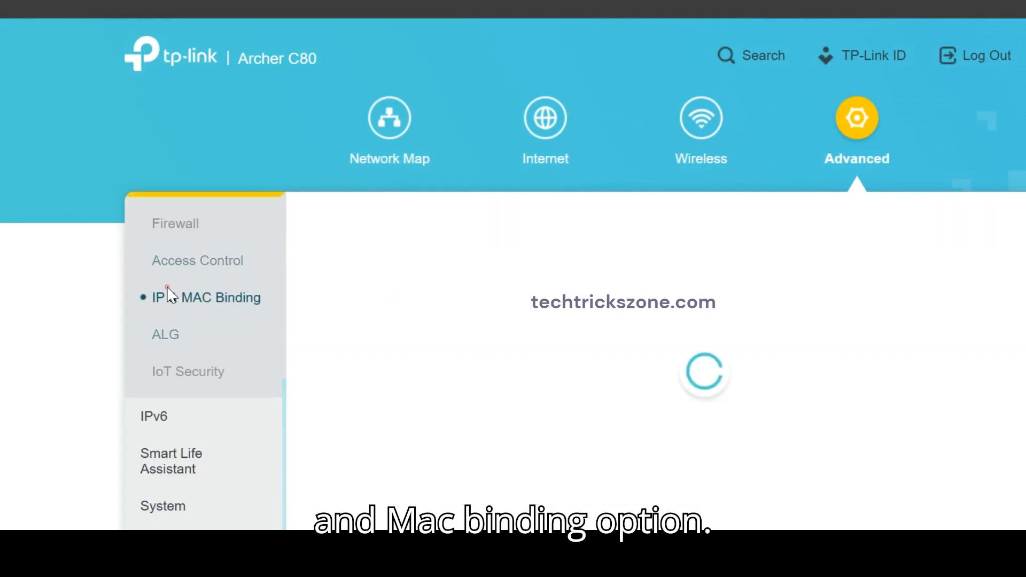
# Enable IP & MAC Binding and bind E4-F8-9C-61-E1-67 to 192.168.0.203 in the ARP List.
pyautogui.click(205, 297)
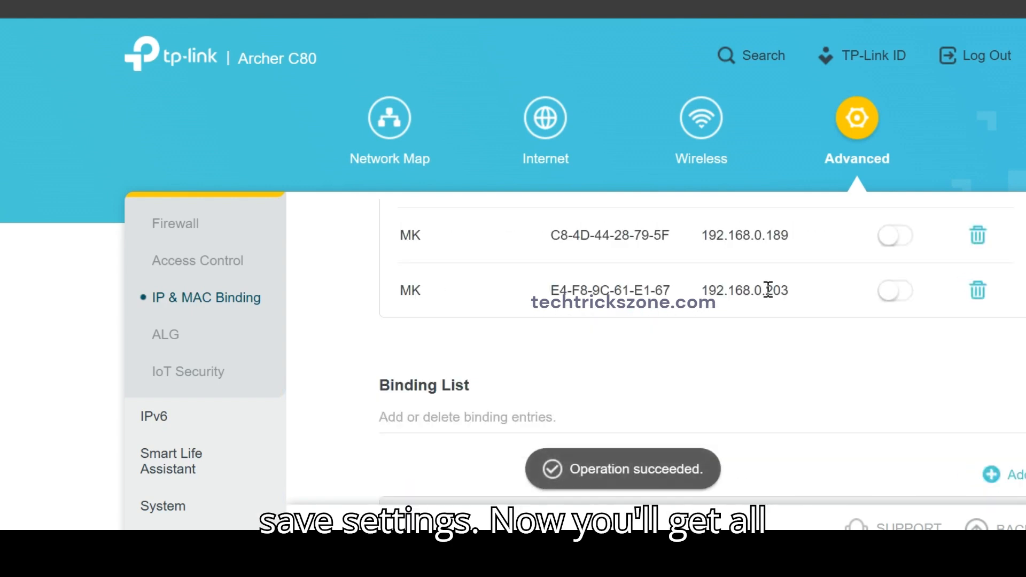
pyautogui.scroll(3)
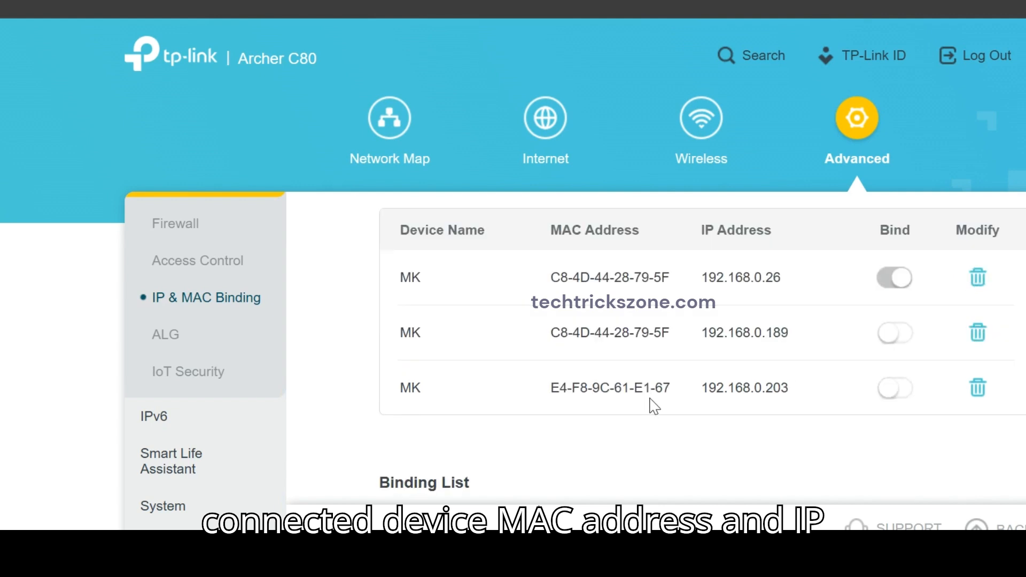
pyautogui.moveTo(910, 399)
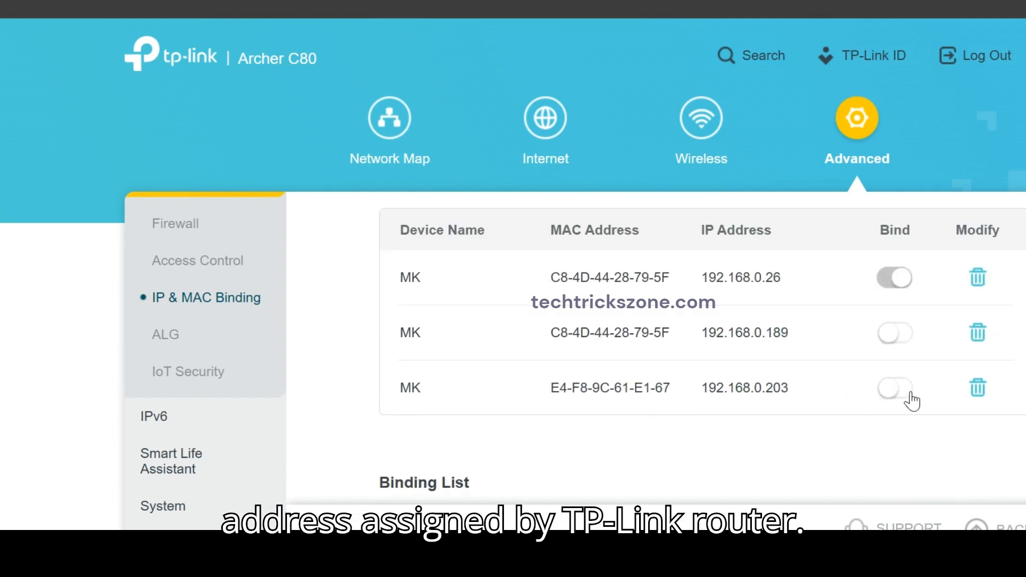
pyautogui.click(894, 387)
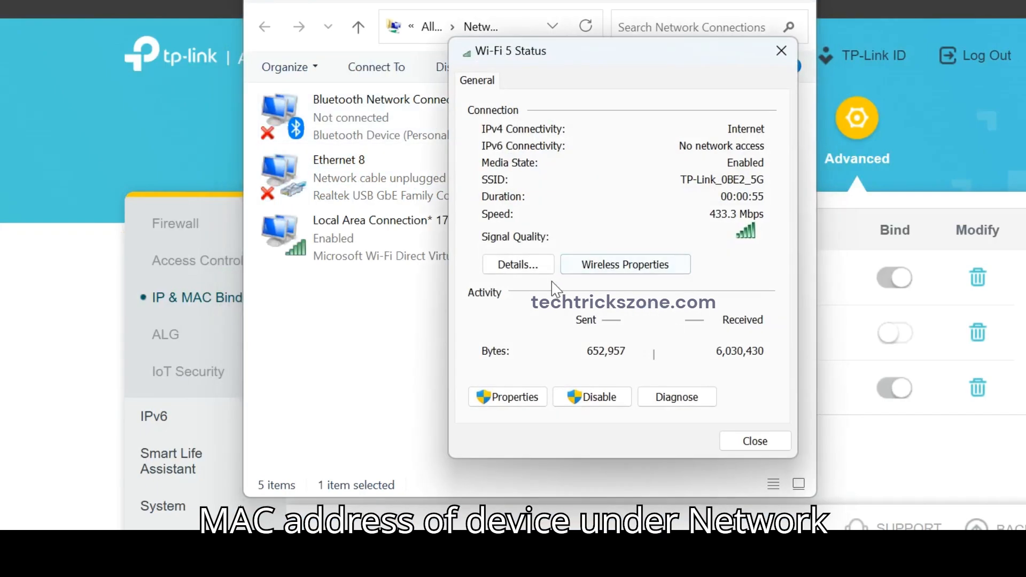
# Verify the device MAC address in the Windows network connection details.
pyautogui.click(517, 264)
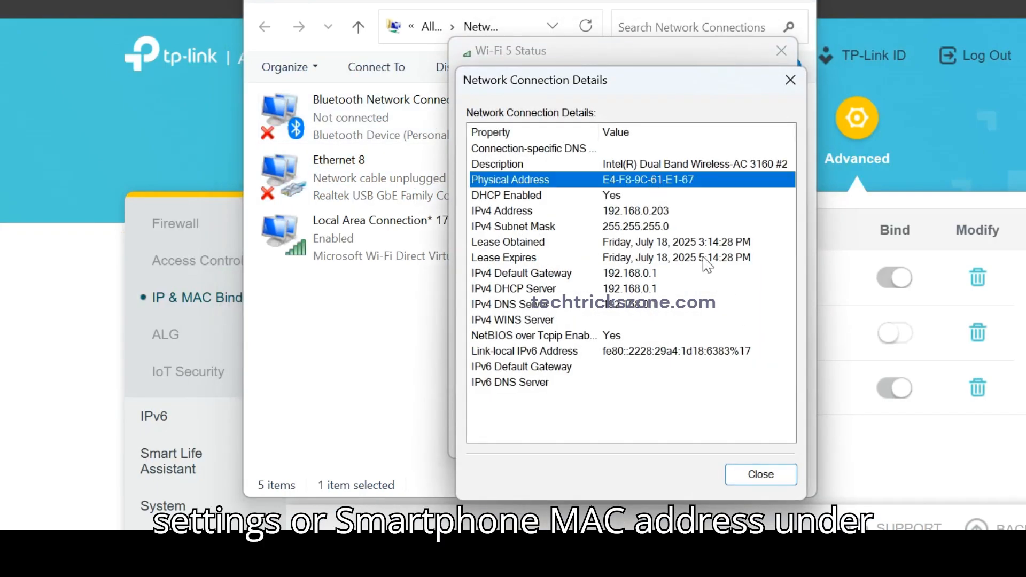
pyautogui.click(760, 475)
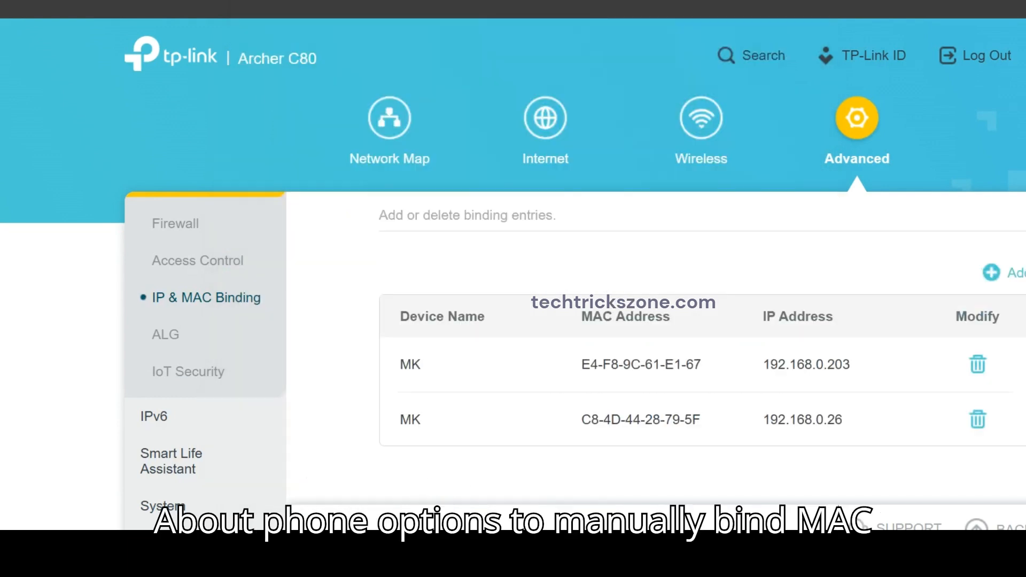
# Switch off Bind for the 192.168.0.203 entry, leaving only 192.168.0.26 bound.
pyautogui.doubleClick(832, 365)
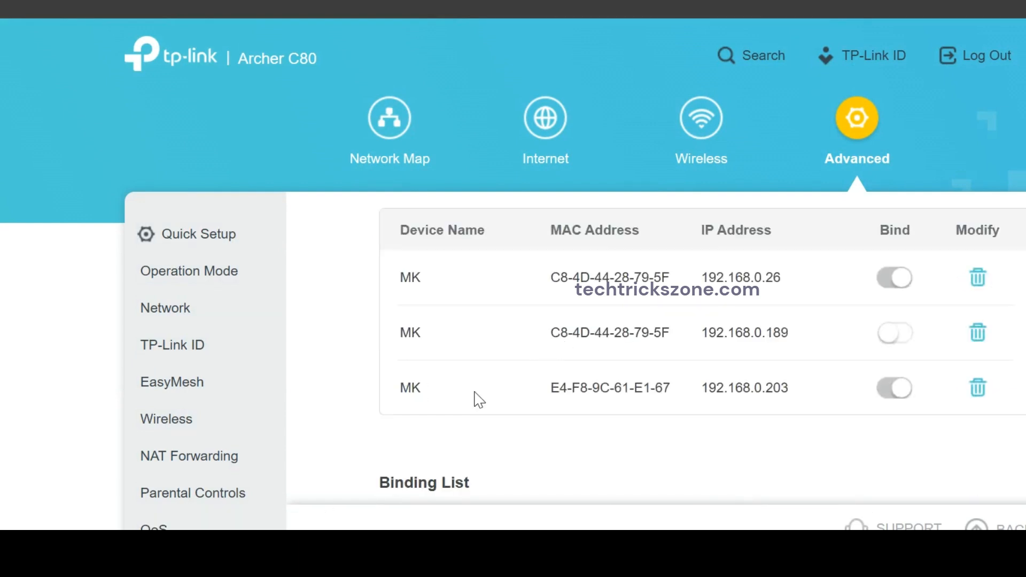
pyautogui.doubleClick(610, 387)
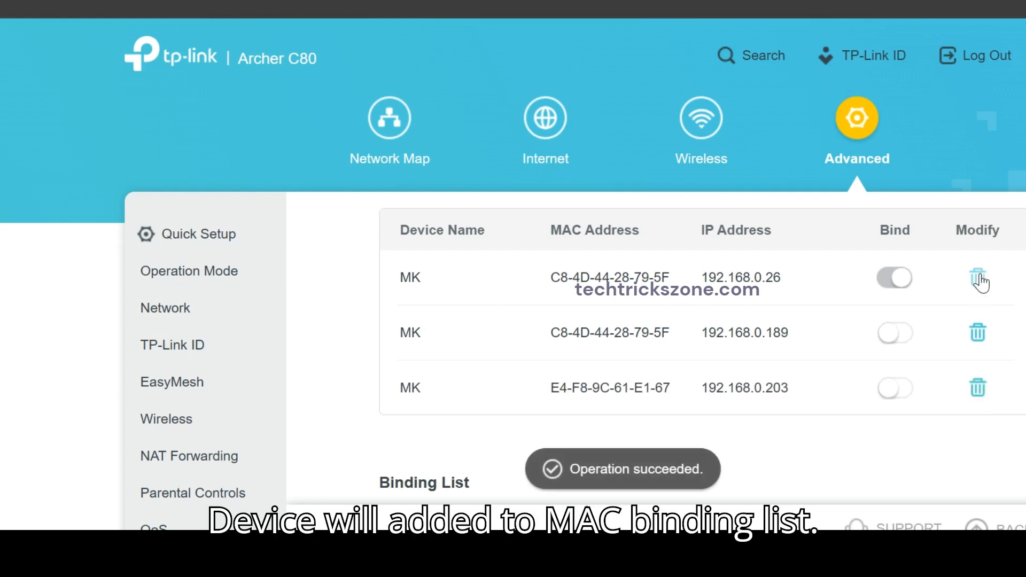
# Delete the 192.168.0.26 binding so the Binding List is empty.
pyautogui.click(978, 278)
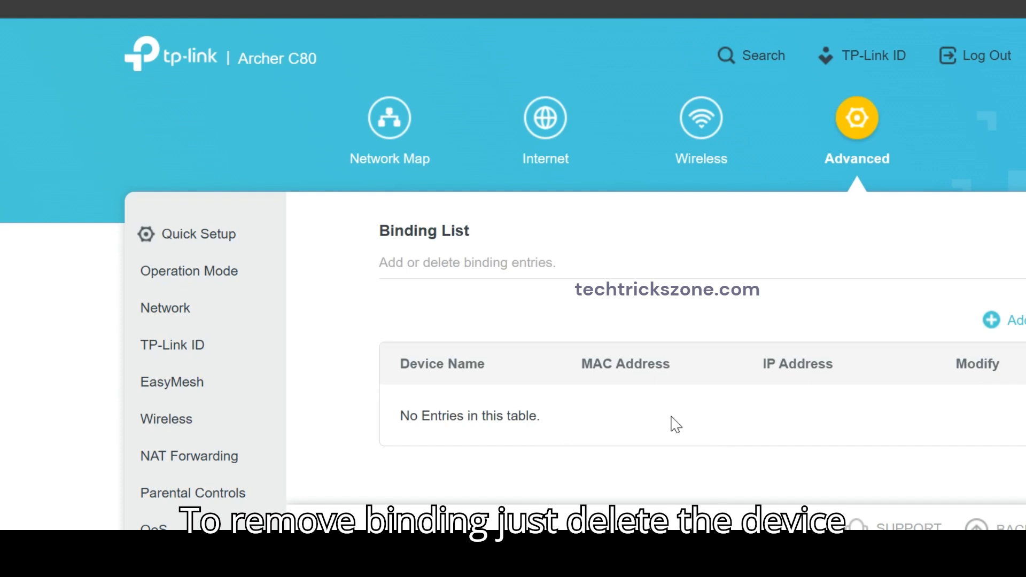
pyautogui.scroll(3)
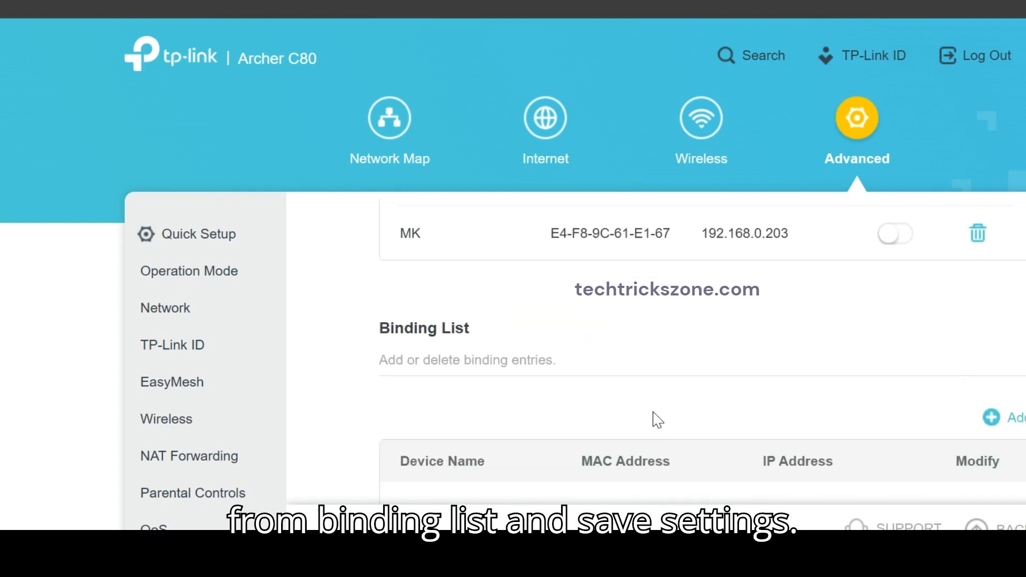
pyautogui.scroll(3)
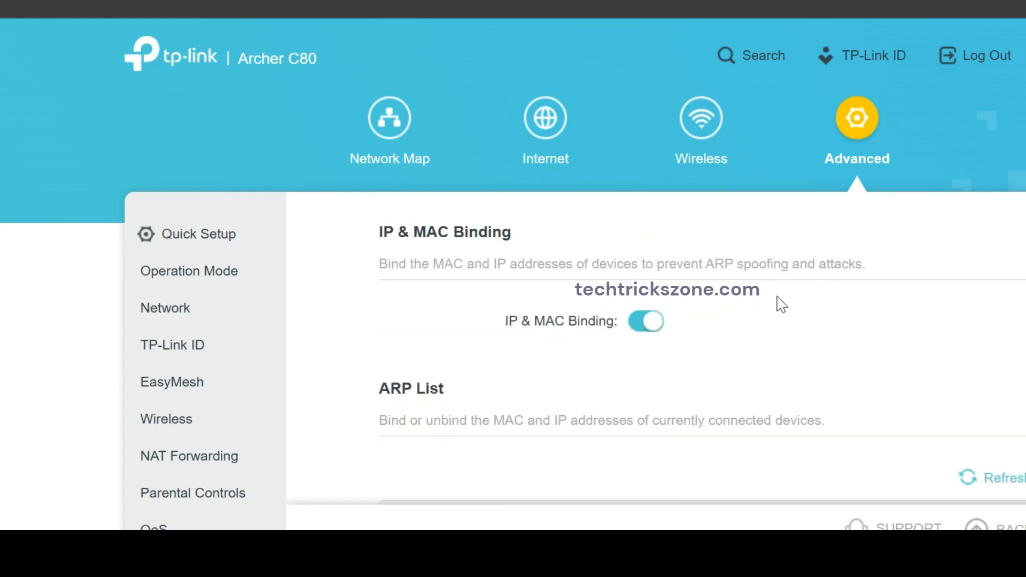
# Return to the Network Map, showing firmware 1.13.15 with auto update off.
pyautogui.click(390, 117)
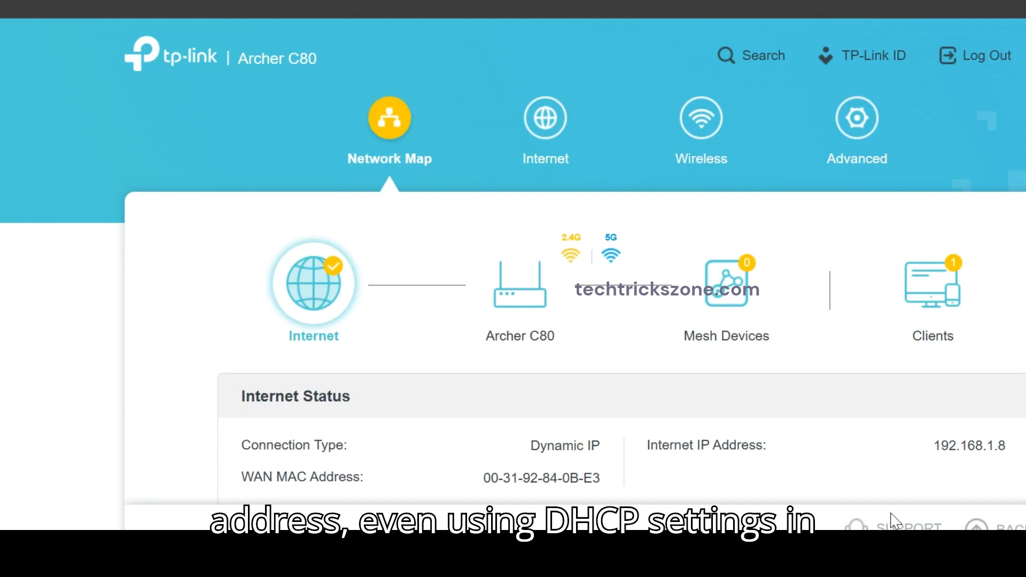
pyautogui.click(857, 118)
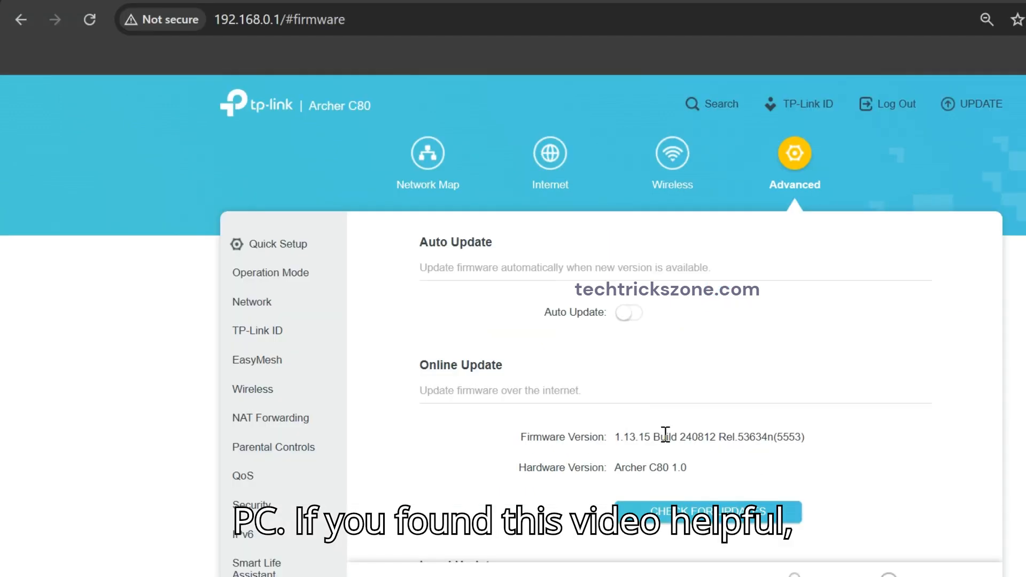